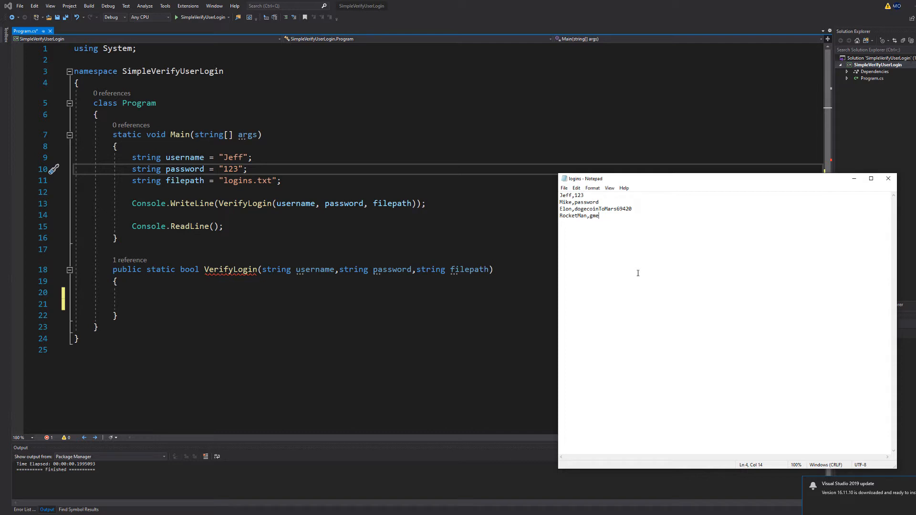
- Browse to the netcoreapp3.1 build folder that holds logins.txt
{"action": "key", "text": "ctrl+a"}
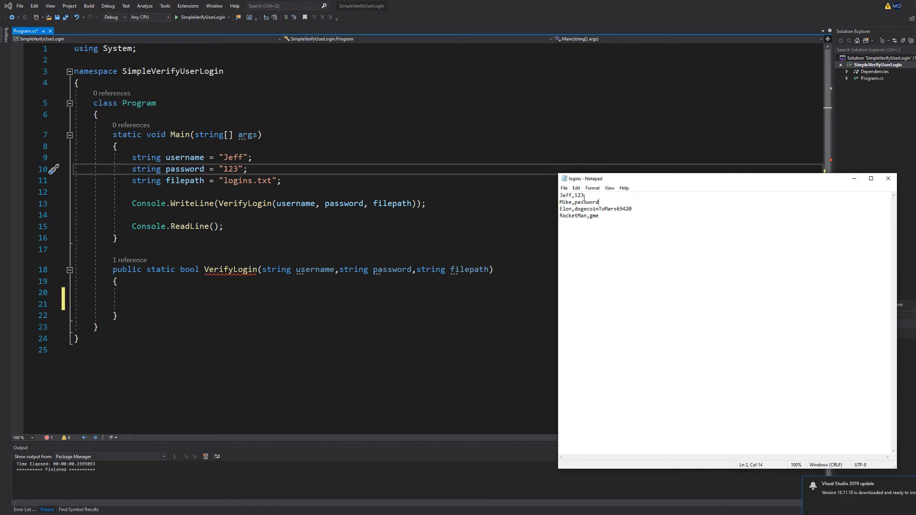
{"action": "left_click", "coordinate": [598, 215]}
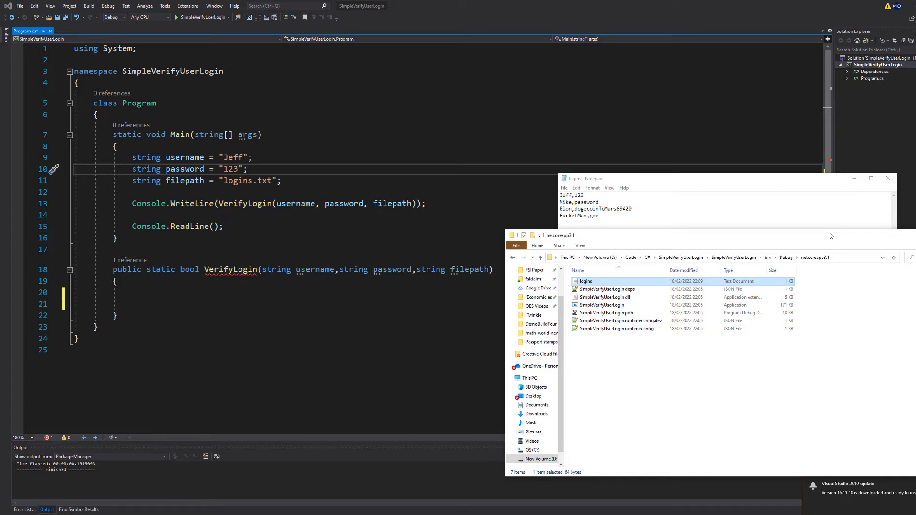
{"action": "mouse_move", "coordinate": [822, 254]}
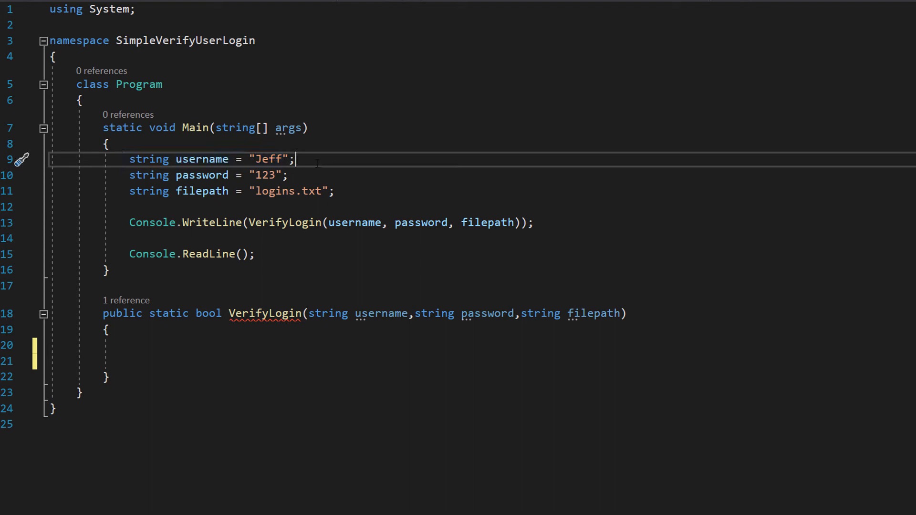
{"action": "left_click", "coordinate": [335, 191]}
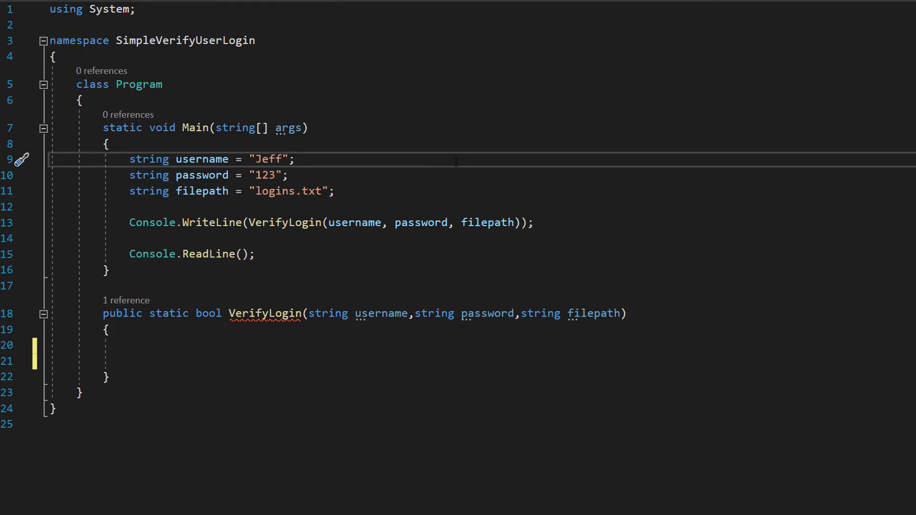
{"action": "left_click_drag", "start_coordinate": [129, 159], "coordinate": [334, 190]}
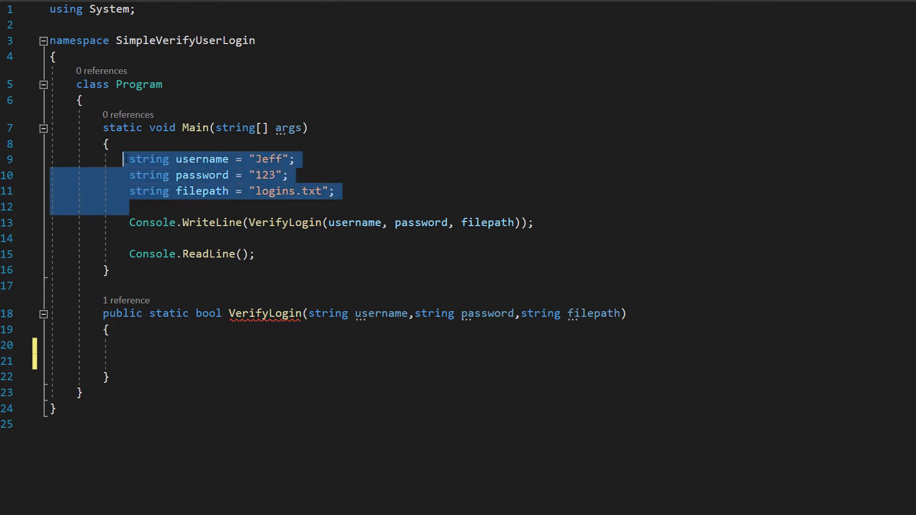
{"action": "left_click", "coordinate": [107, 144]}
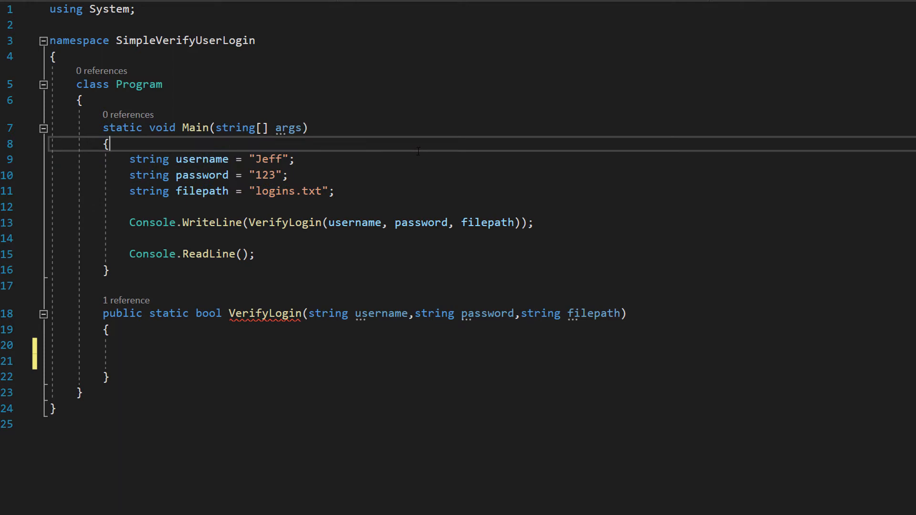
{"action": "double_click", "coordinate": [185, 223]}
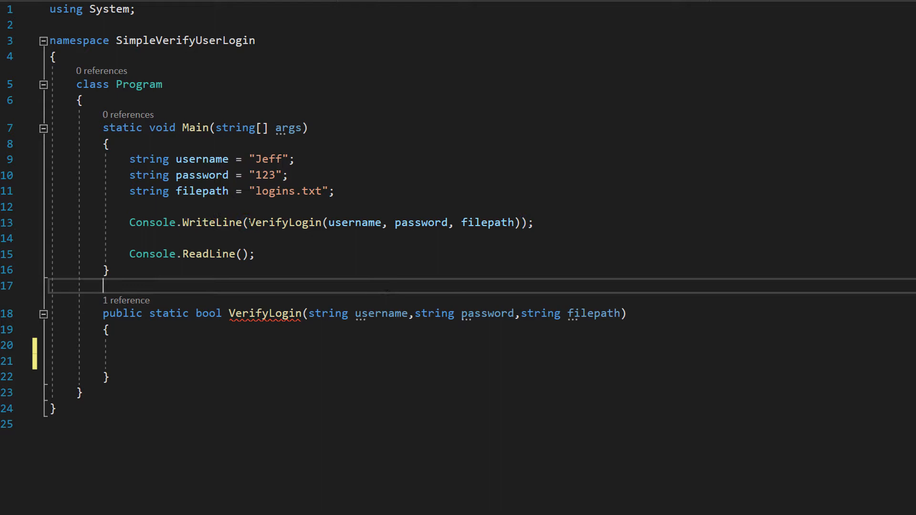
{"action": "left_click_drag", "start_coordinate": [248, 222], "coordinate": [519, 222]}
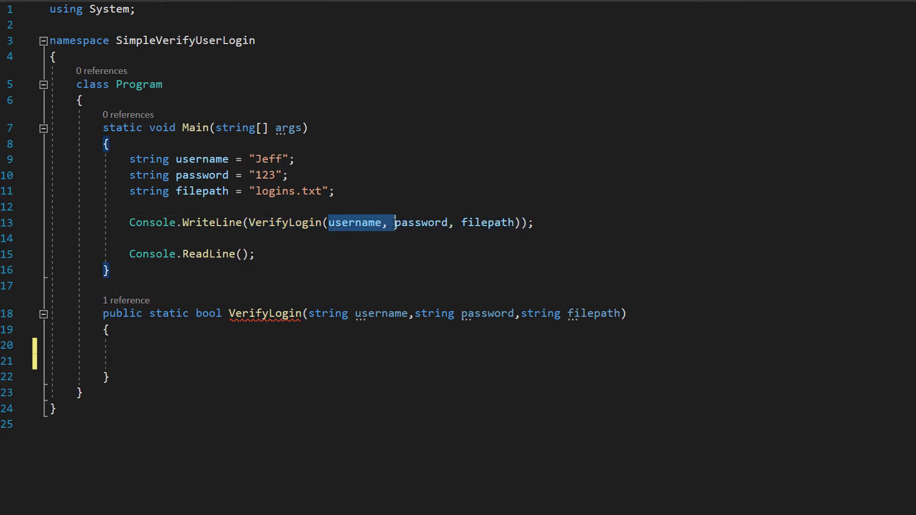
{"action": "left_click", "coordinate": [256, 253]}
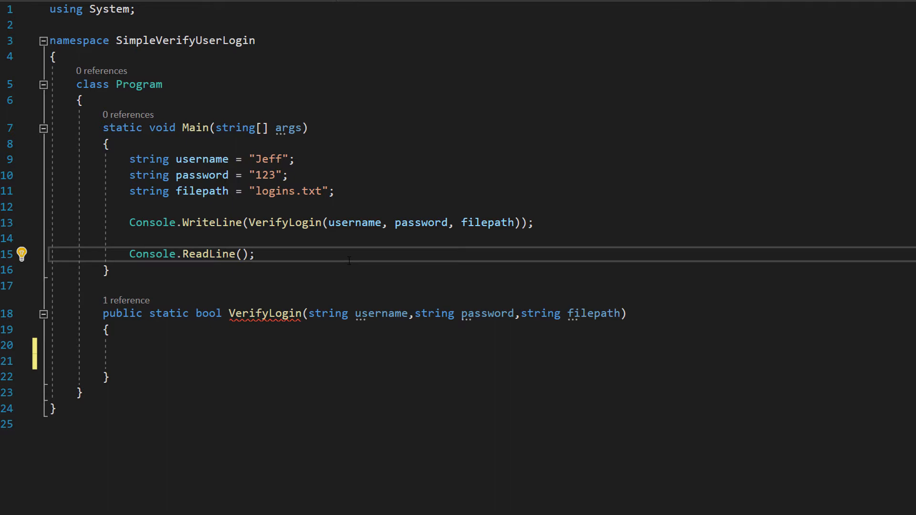
{"action": "left_click", "coordinate": [256, 254]}
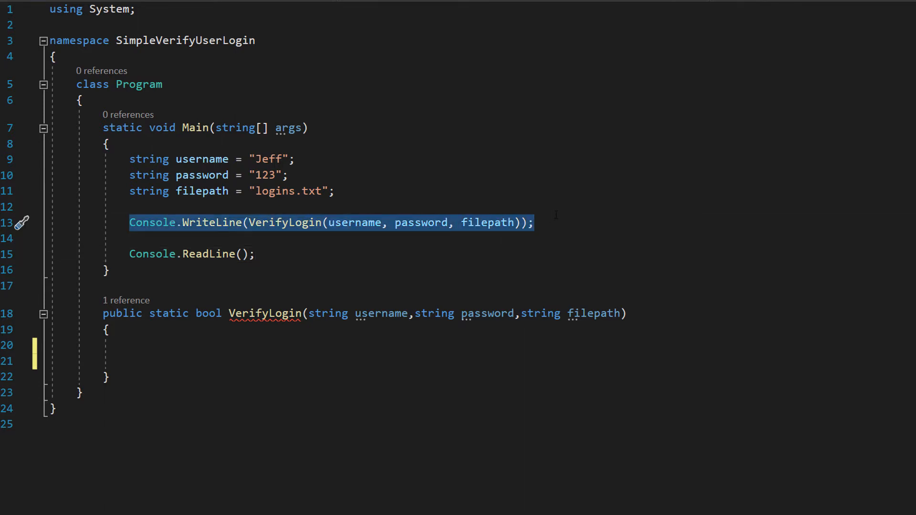
{"action": "left_click", "coordinate": [316, 314]}
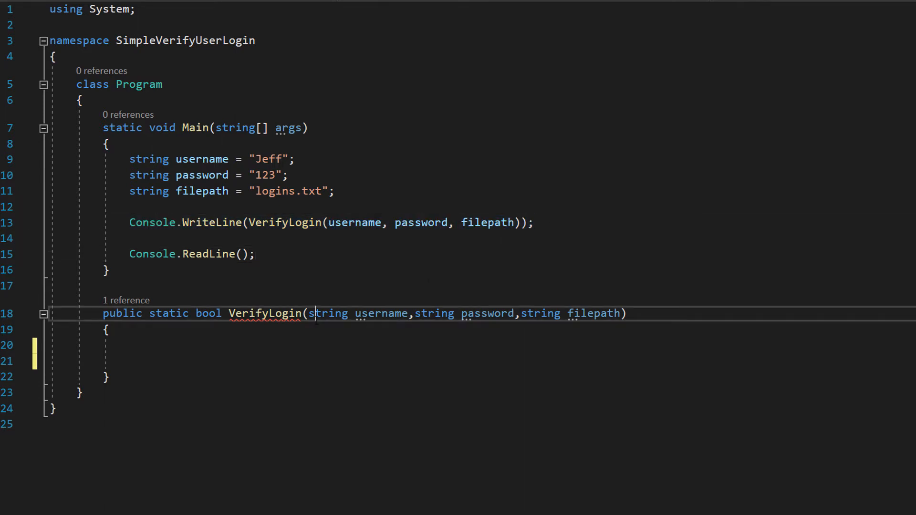
{"action": "double_click", "coordinate": [332, 313]}
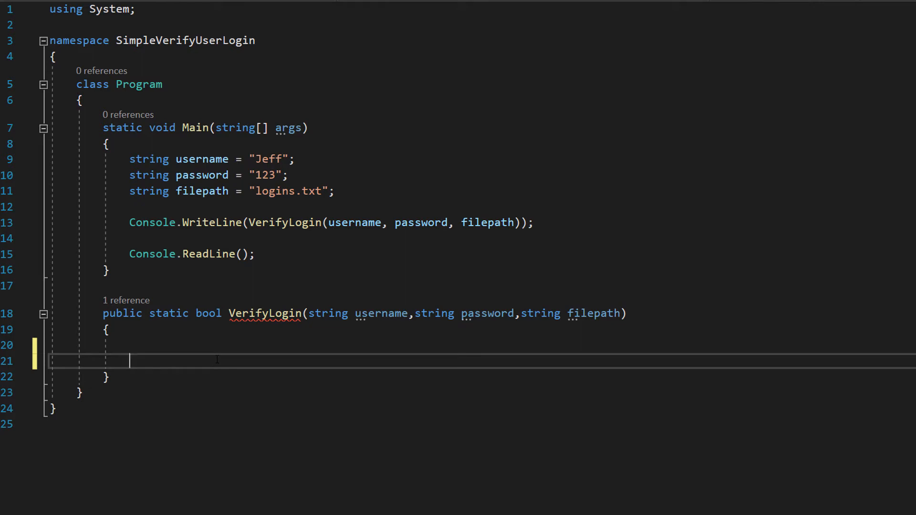
{"action": "double_click", "coordinate": [263, 313]}
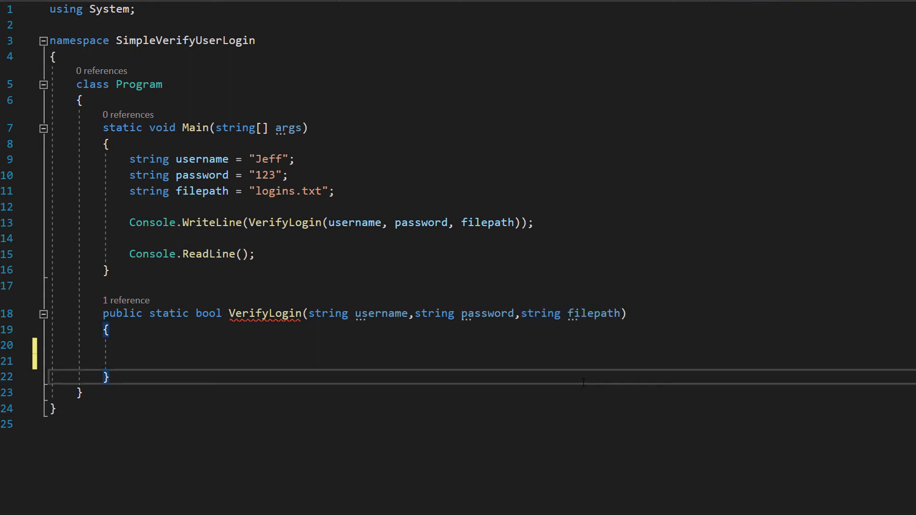
- Read all lines of filepath into a string array named lines with System.IO.File.ReadAllLines
{"action": "type", "text": "string[] lines = System.IO.File.ReadAllLines(@filepath);"}
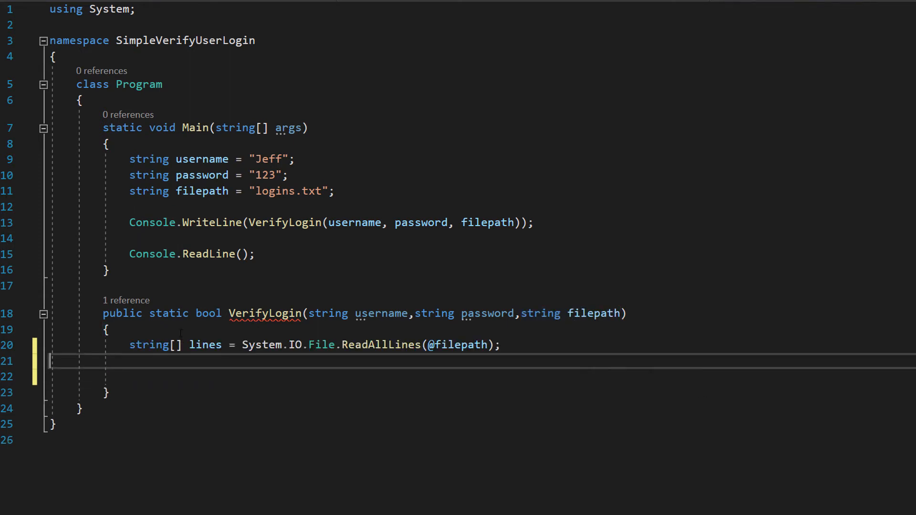
{"action": "mouse_move", "coordinate": [146, 344]}
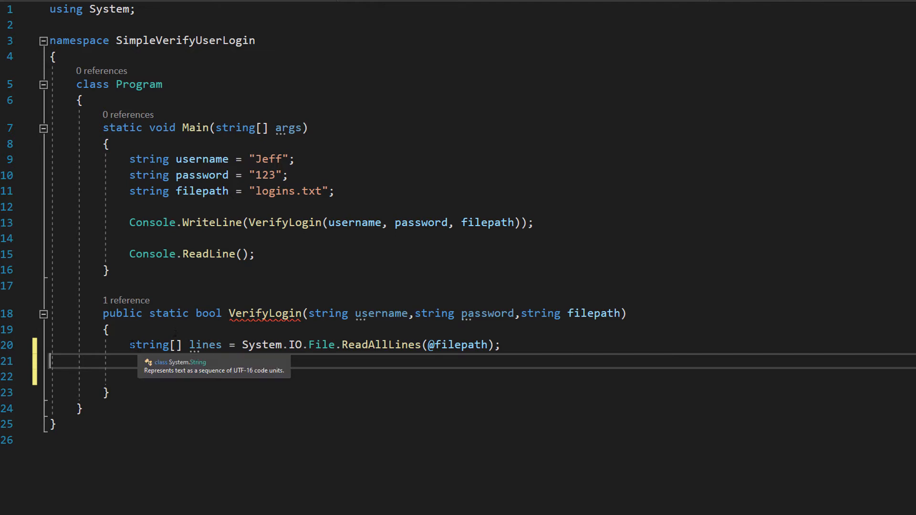
{"action": "double_click", "coordinate": [205, 344]}
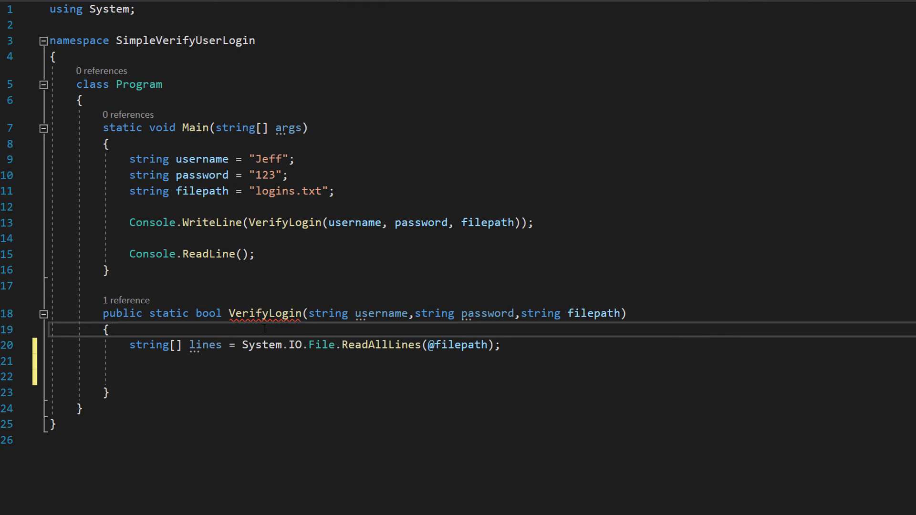
{"action": "double_click", "coordinate": [205, 344]}
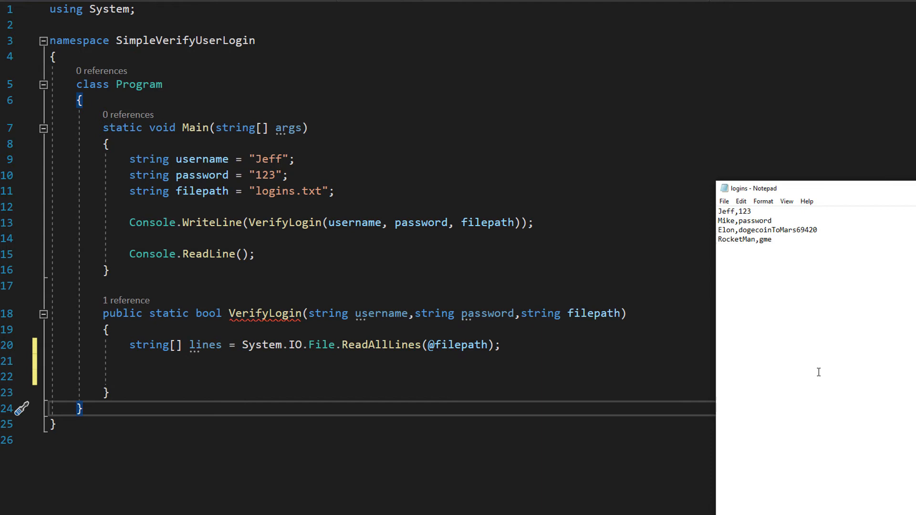
{"action": "mouse_move", "coordinate": [776, 220]}
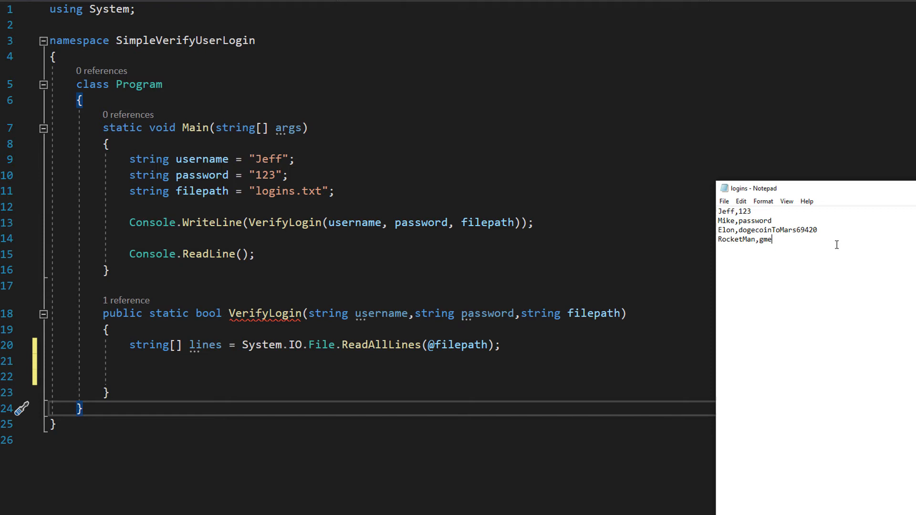
{"action": "mouse_move", "coordinate": [731, 398]}
{"action": "type", "text": "for (int i = 0; i < lines.Length; i++)"}
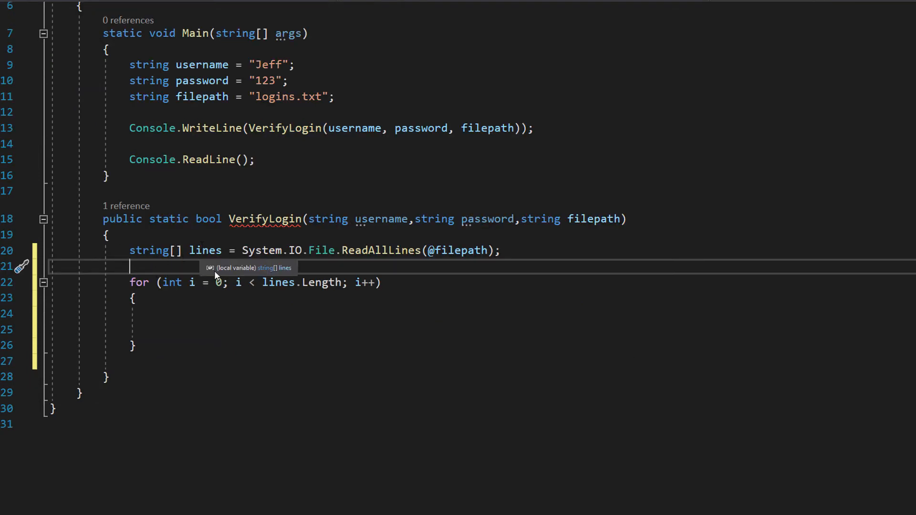
- Split each line on commas and return true when field[0] and field[1] match username and password
{"action": "double_click", "coordinate": [138, 283]}
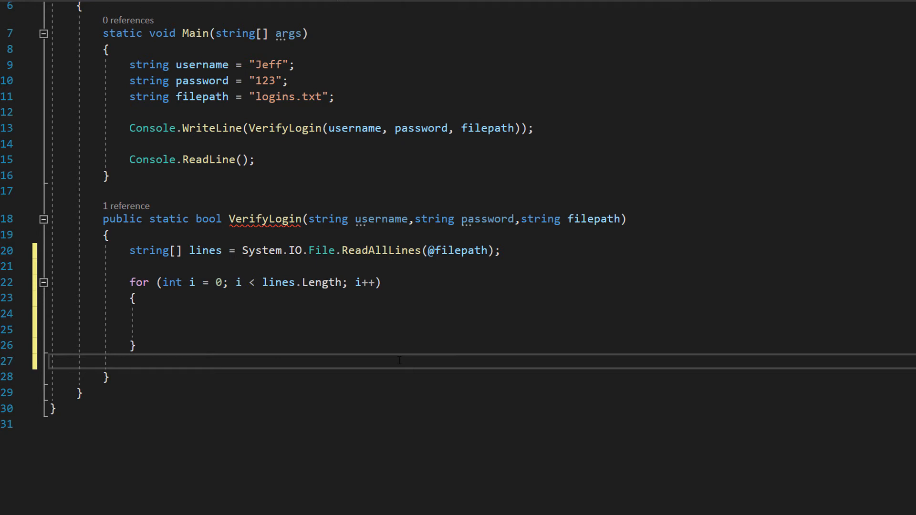
{"action": "left_click", "coordinate": [130, 361]}
{"action": "type", "text": "string[] field = lines[i].Split(',');"}
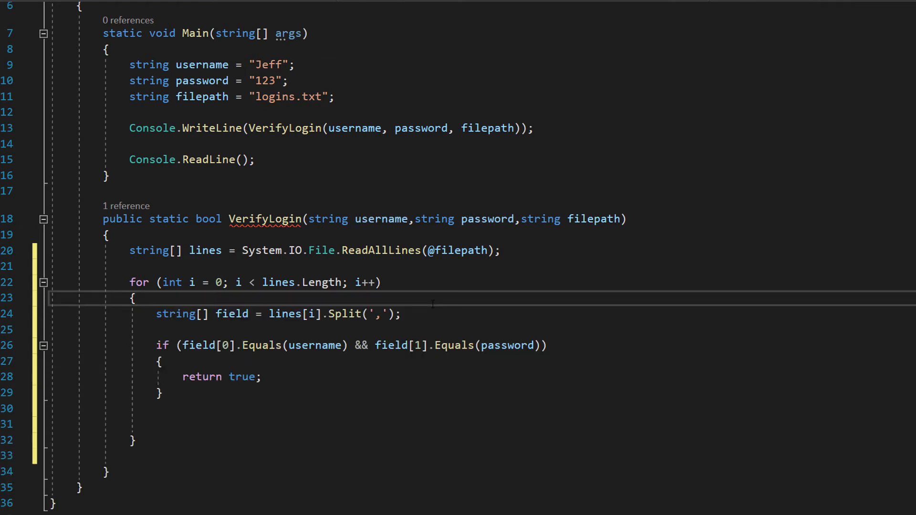
{"action": "left_click", "coordinate": [135, 298]}
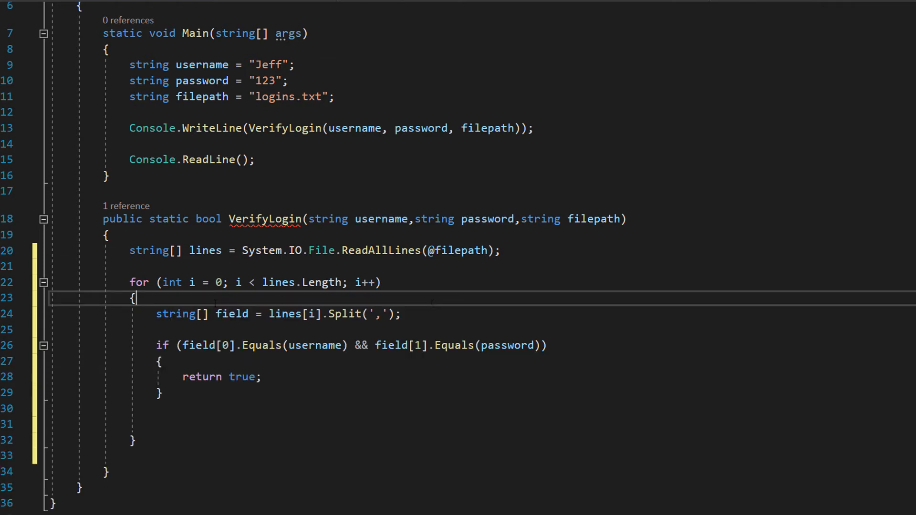
{"action": "double_click", "coordinate": [181, 314]}
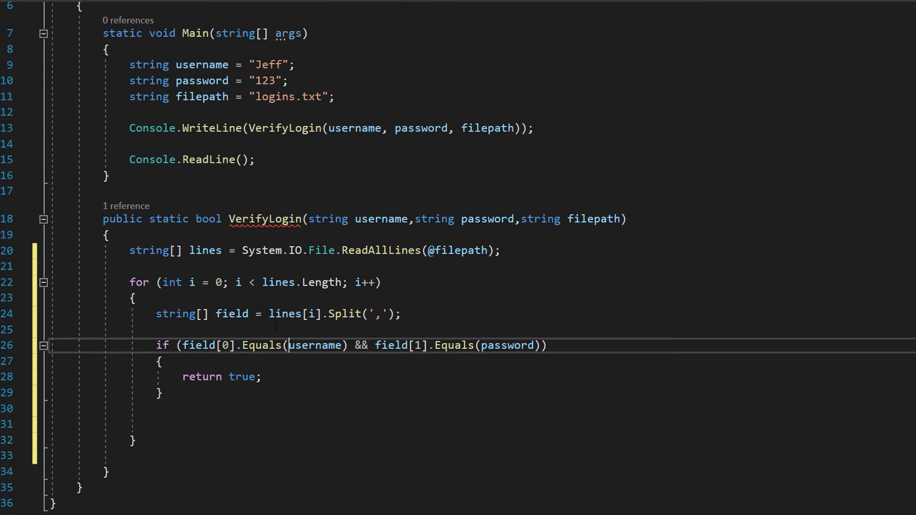
{"action": "double_click", "coordinate": [285, 314]}
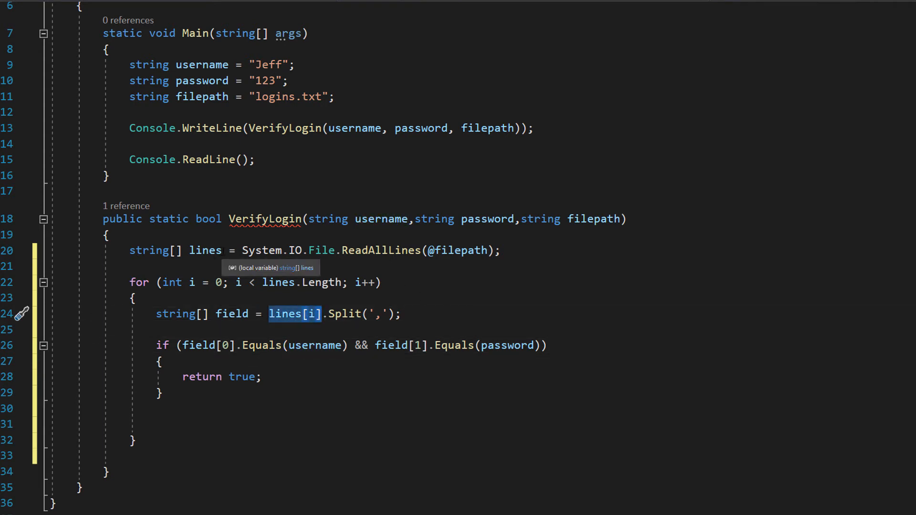
{"action": "left_click", "coordinate": [205, 250]}
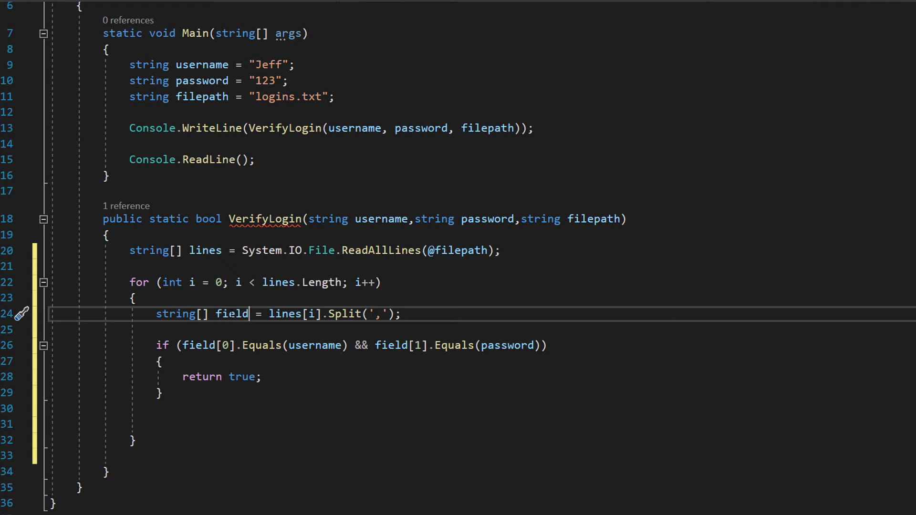
{"action": "left_click", "coordinate": [135, 297]}
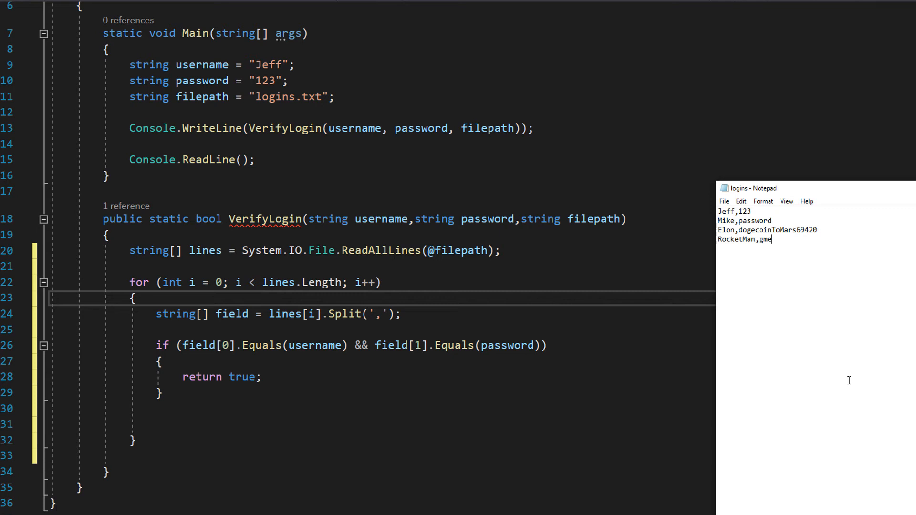
{"action": "mouse_move", "coordinate": [481, 362]}
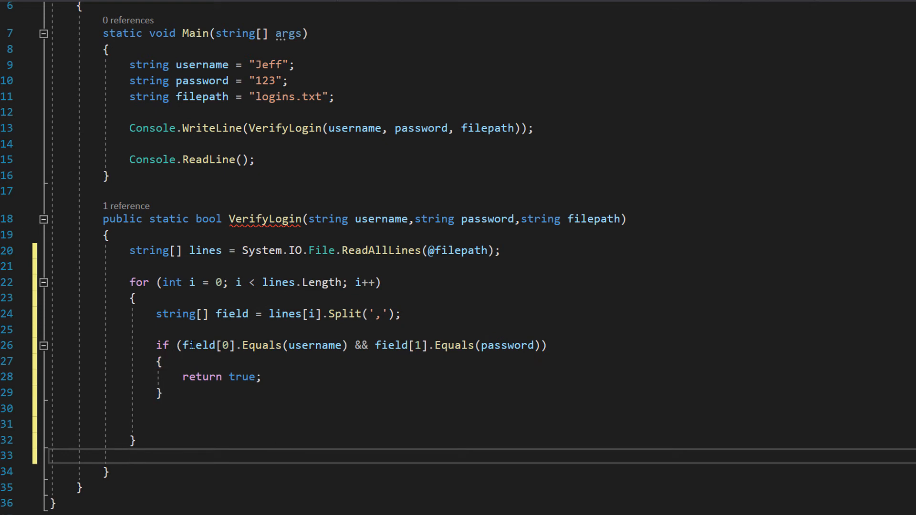
- Add return false after the loop so a non-matching login yields false
{"action": "double_click", "coordinate": [207, 344]}
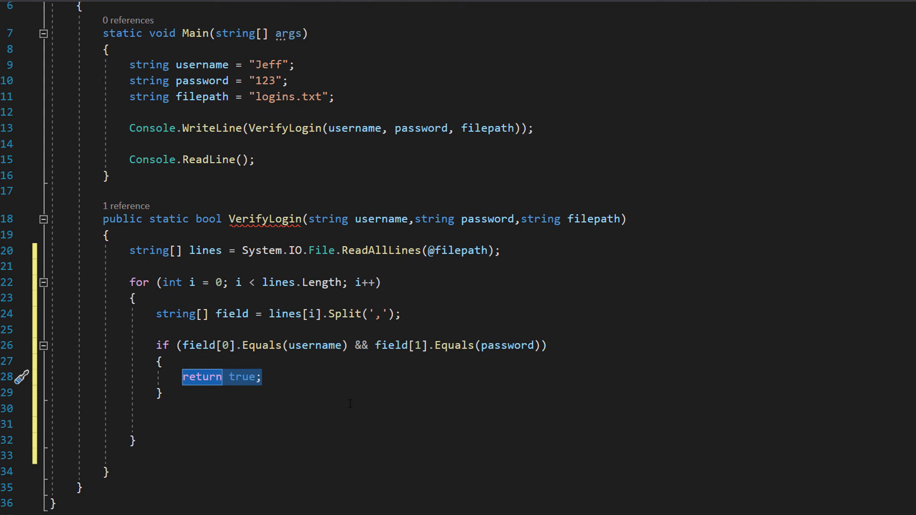
{"action": "mouse_move", "coordinate": [380, 344]}
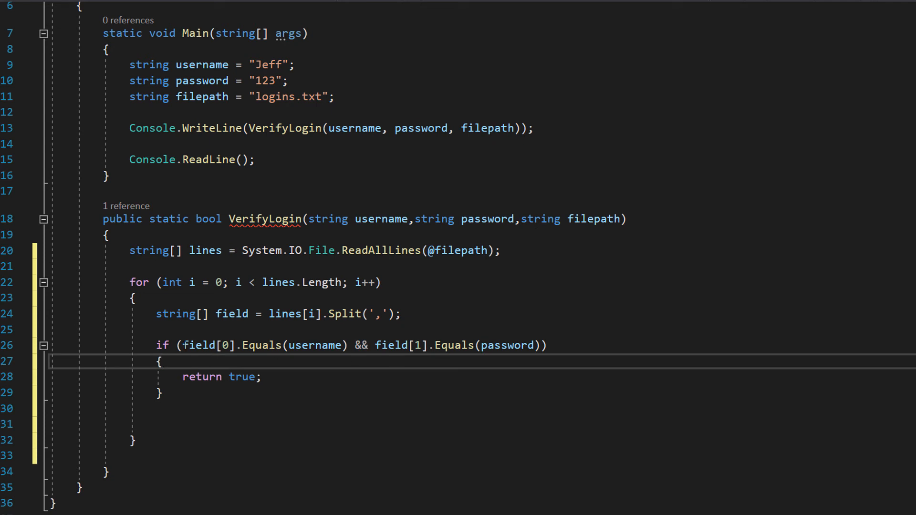
{"action": "left_click_drag", "start_coordinate": [374, 345], "coordinate": [548, 346]}
{"action": "type", "text": "return false;"}
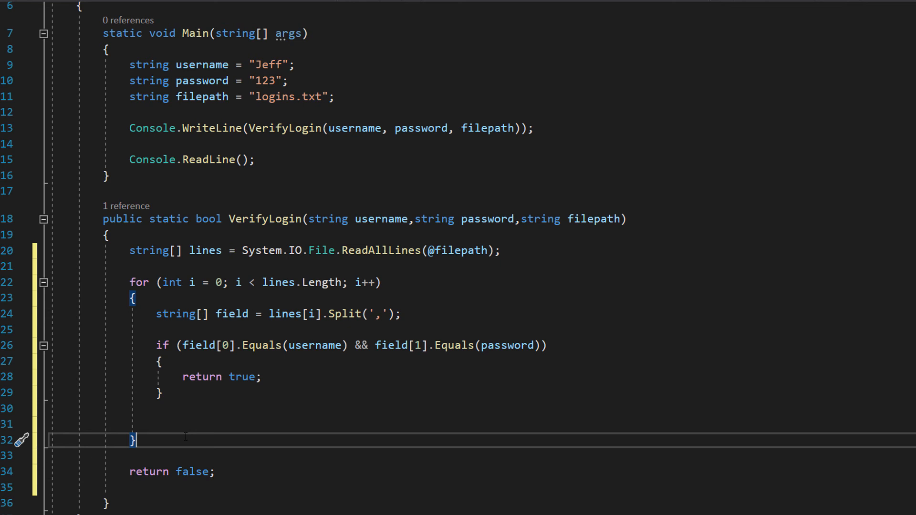
{"action": "left_click_drag", "start_coordinate": [129, 282], "coordinate": [134, 440]}
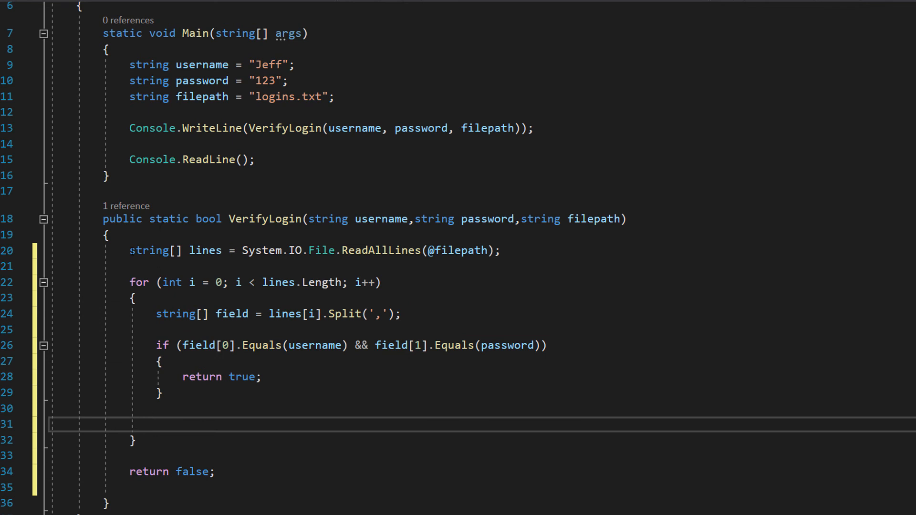
{"action": "left_click_drag", "start_coordinate": [129, 250], "coordinate": [129, 455]}
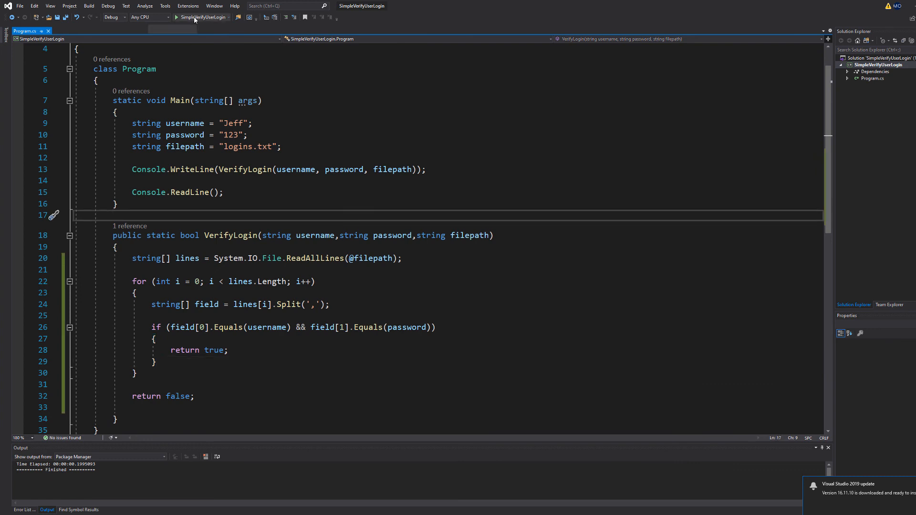
- Run the program to test the Jeff login
{"action": "left_click", "coordinate": [176, 16]}
{"action": "type", "text": "4"}
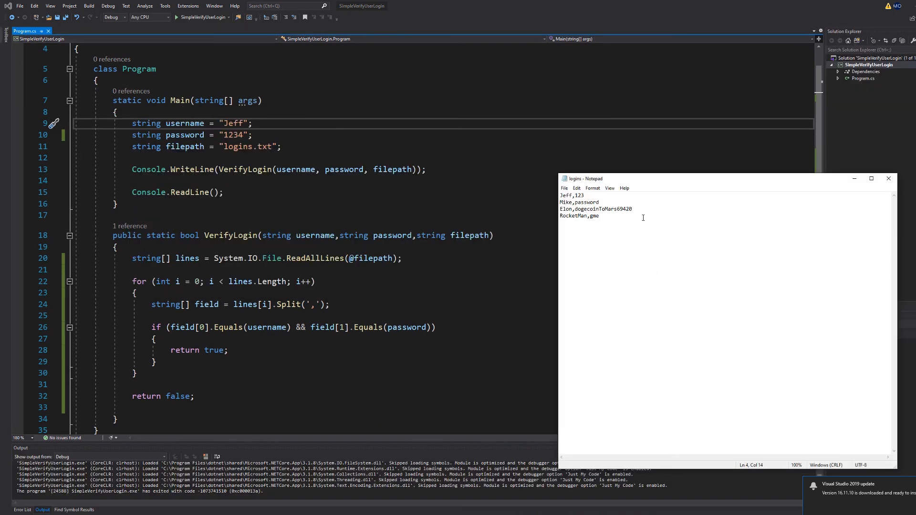
{"action": "left_click", "coordinate": [598, 201]}
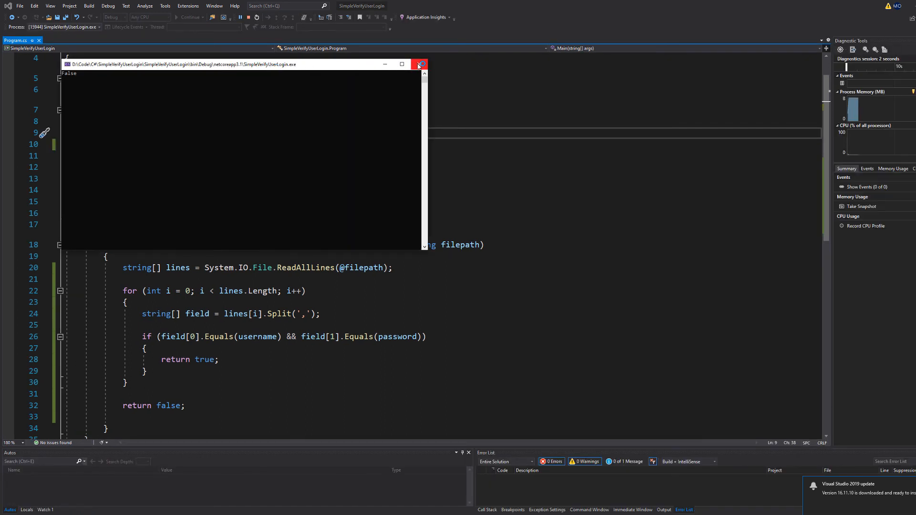
{"action": "mouse_move", "coordinate": [420, 64]}
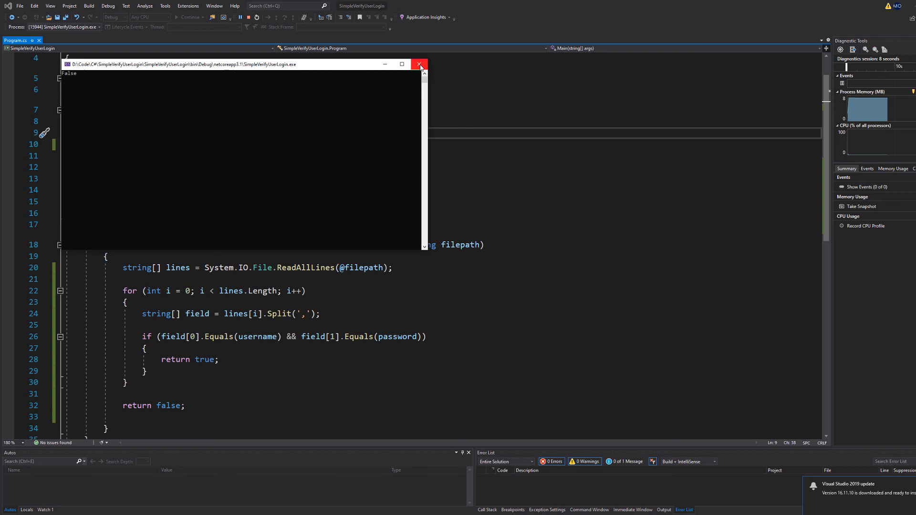
{"action": "left_click", "coordinate": [420, 64]}
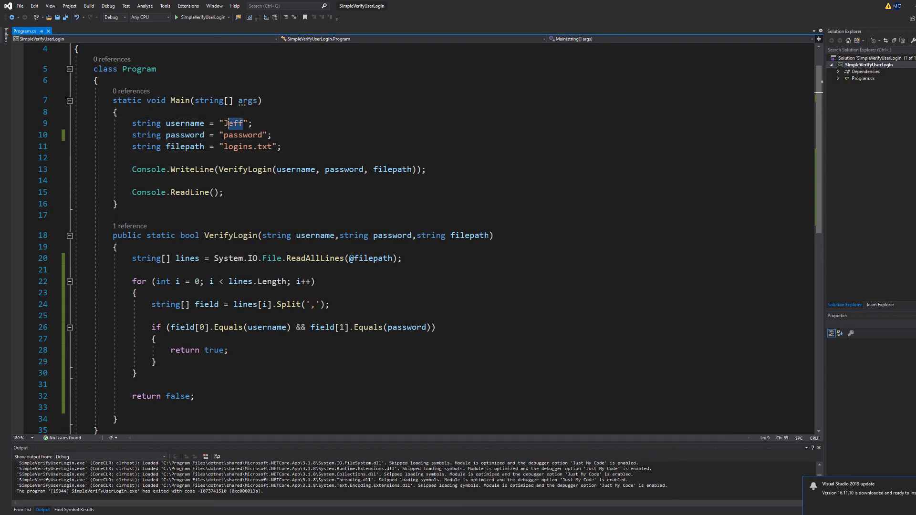
{"action": "type", "text": "RocketMan"}
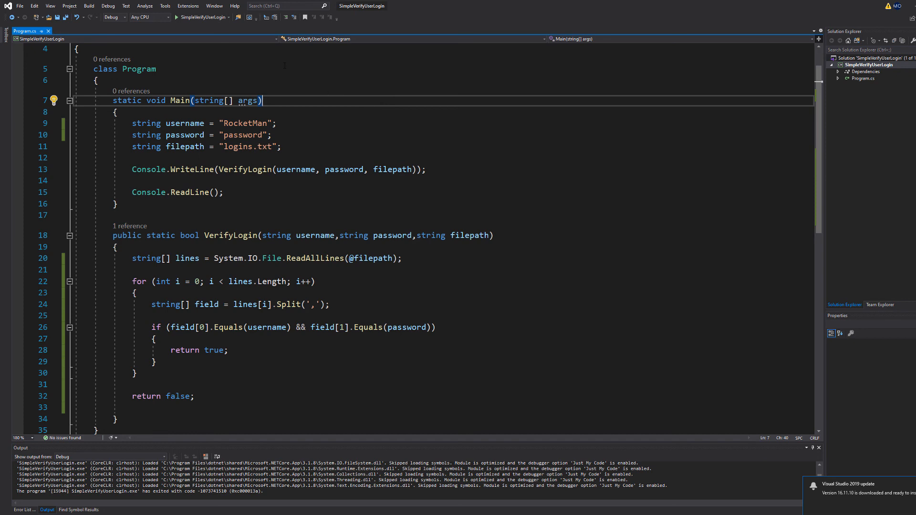
{"action": "left_click", "coordinate": [176, 16]}
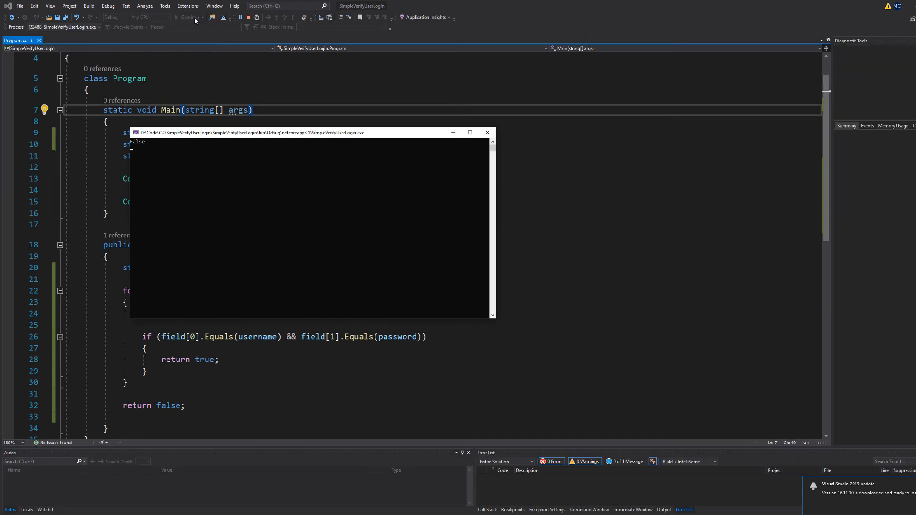